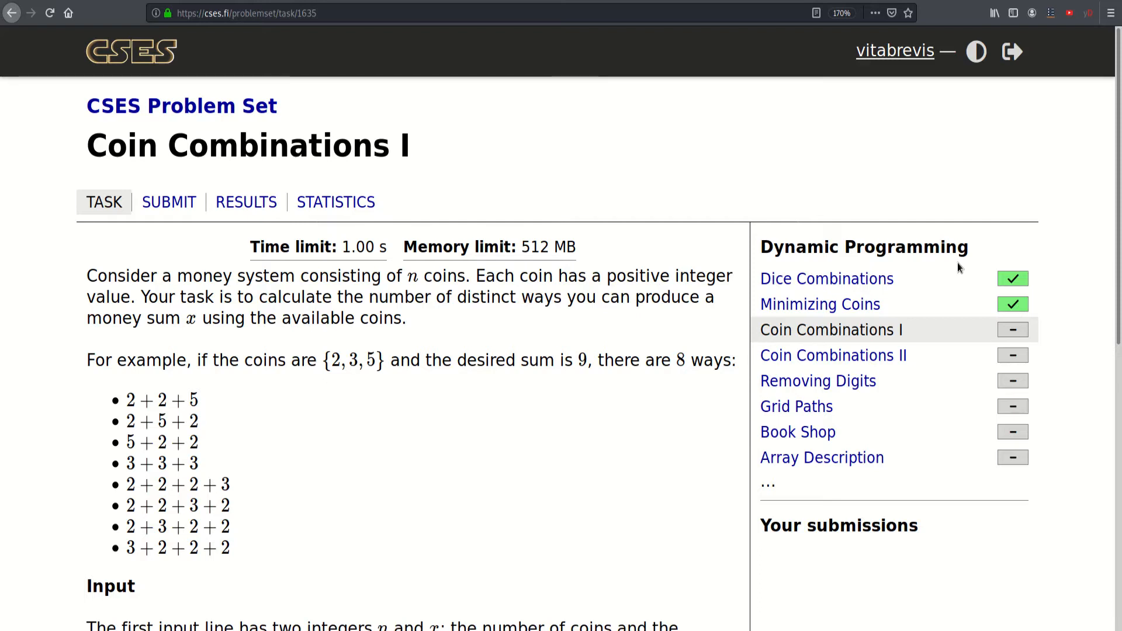
mouse_move(553, 440)
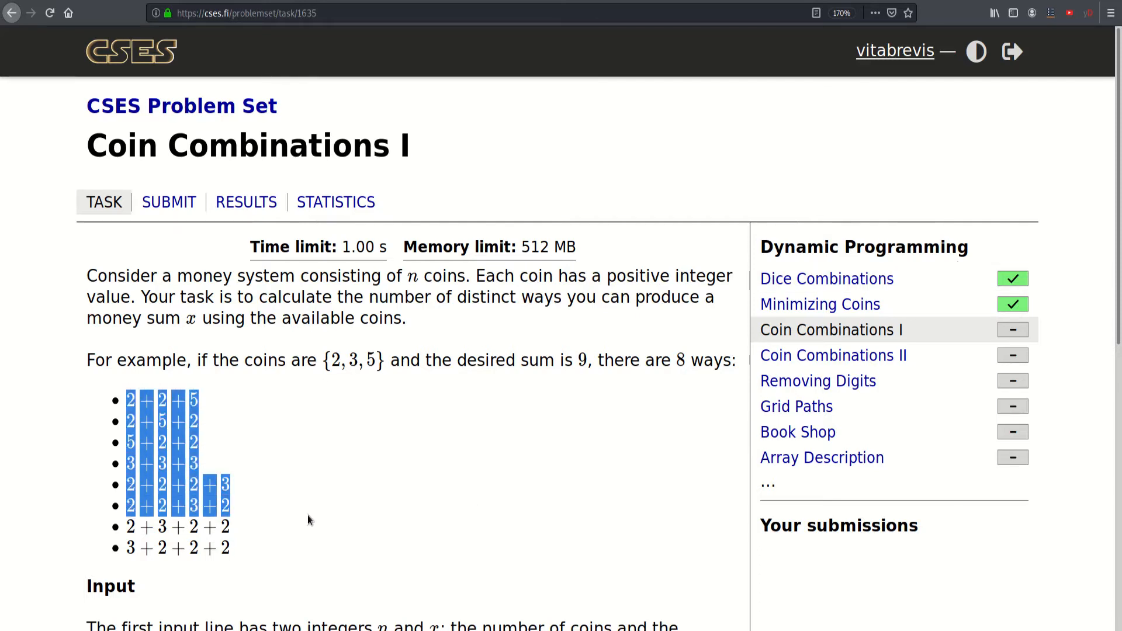
Step: Scroll the Coin Combinations I page down to the constraints and example
scroll("down", 3)
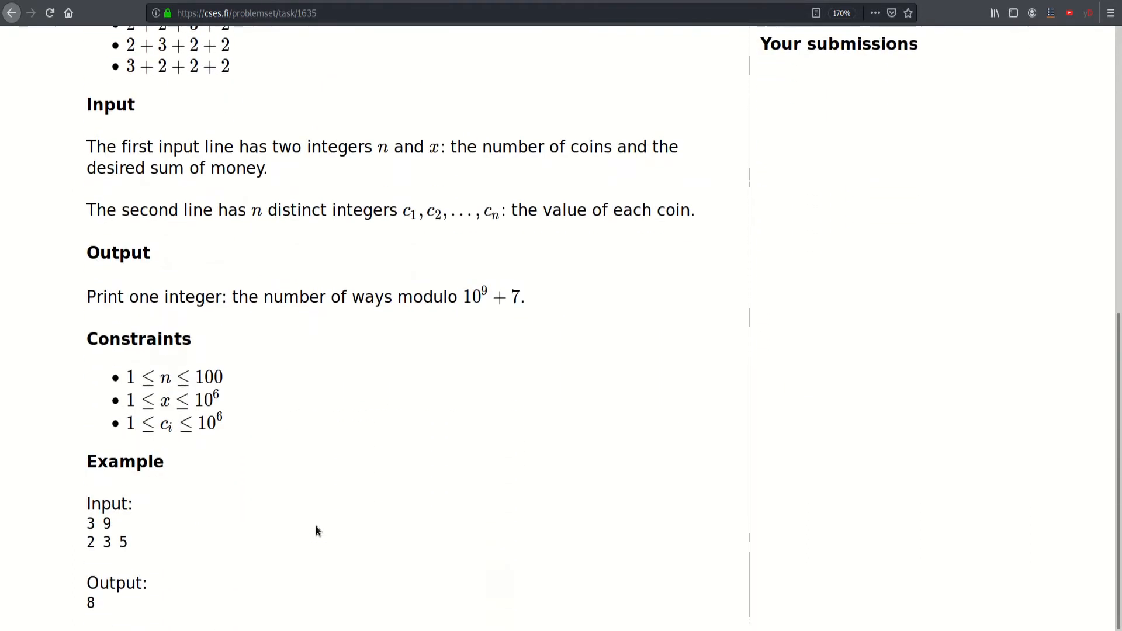
double_click(88, 523)
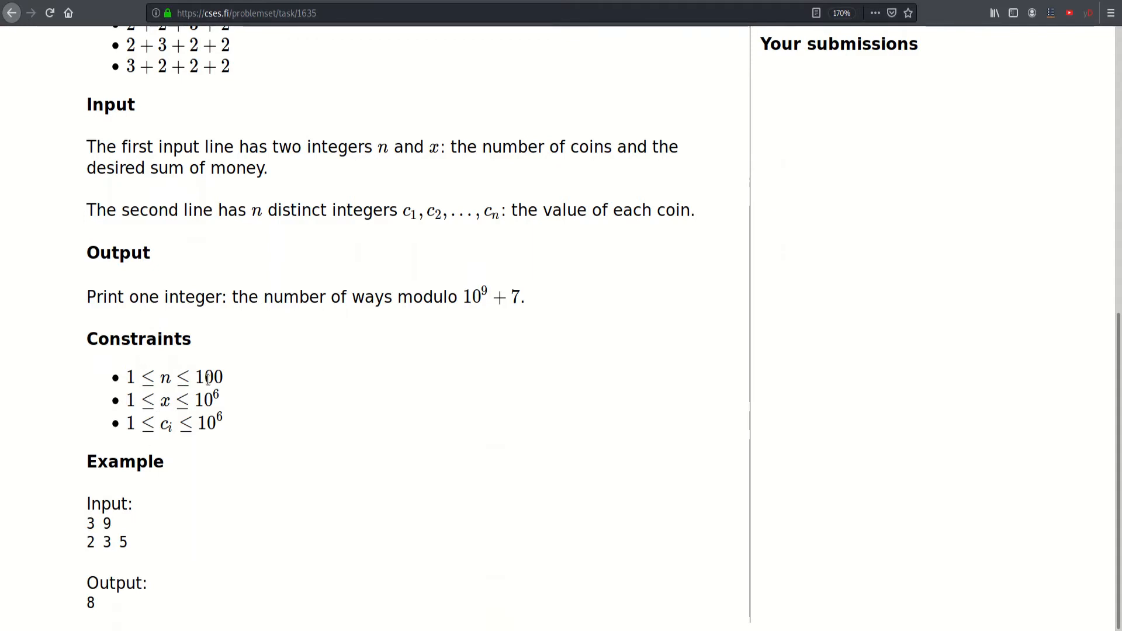
mouse_move(270, 398)
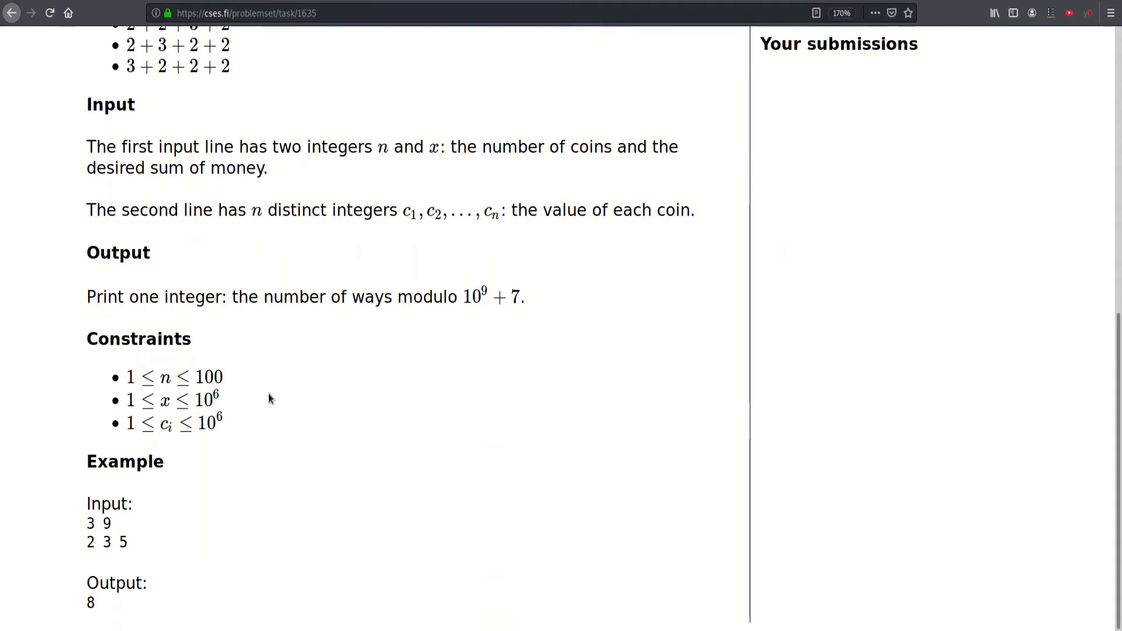
mouse_move(187, 503)
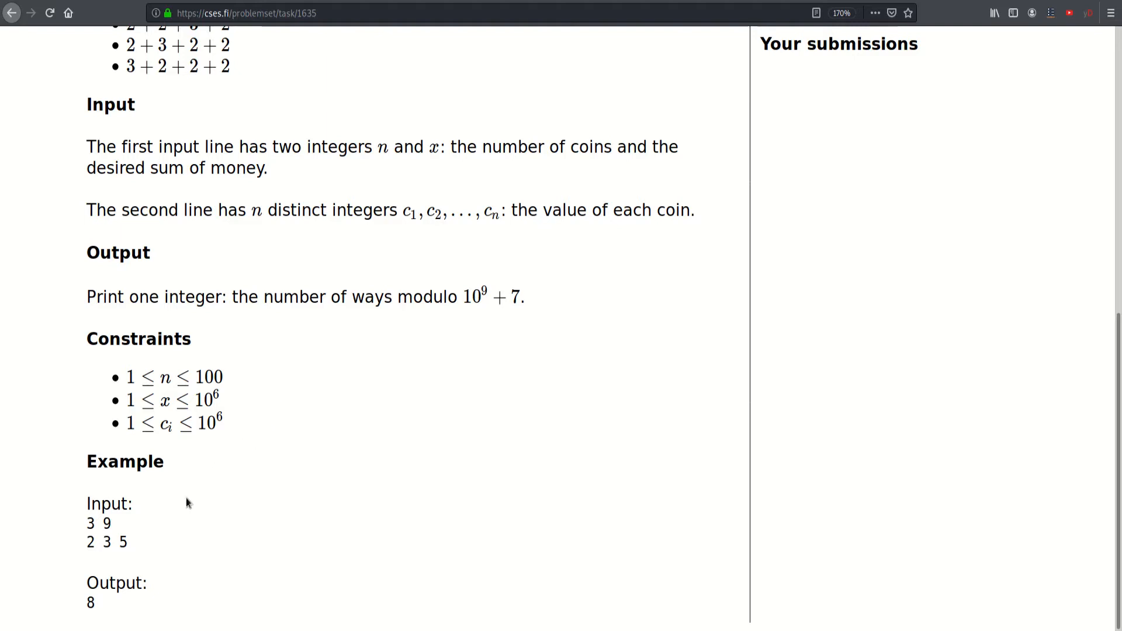
mouse_move(155, 543)
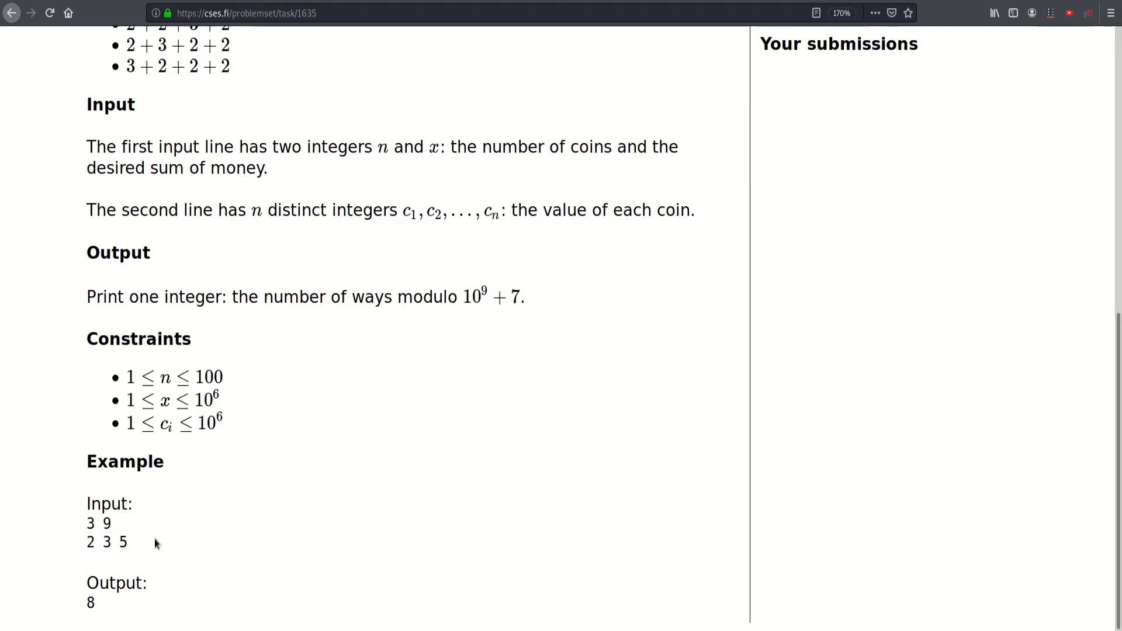
mouse_move(230, 426)
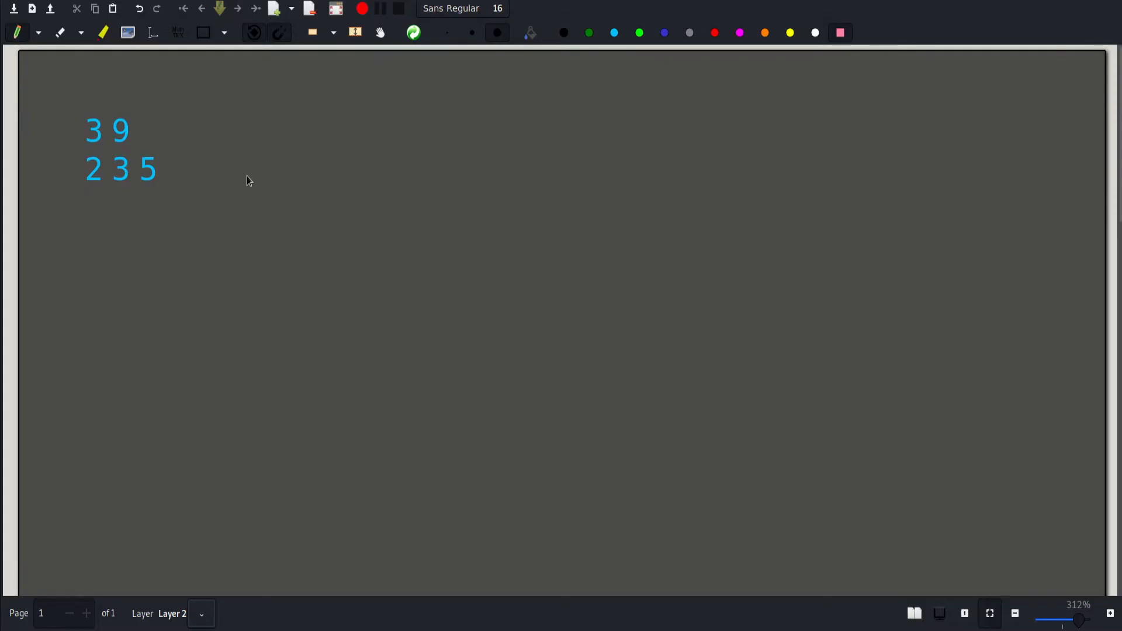
mouse_move(257, 236)
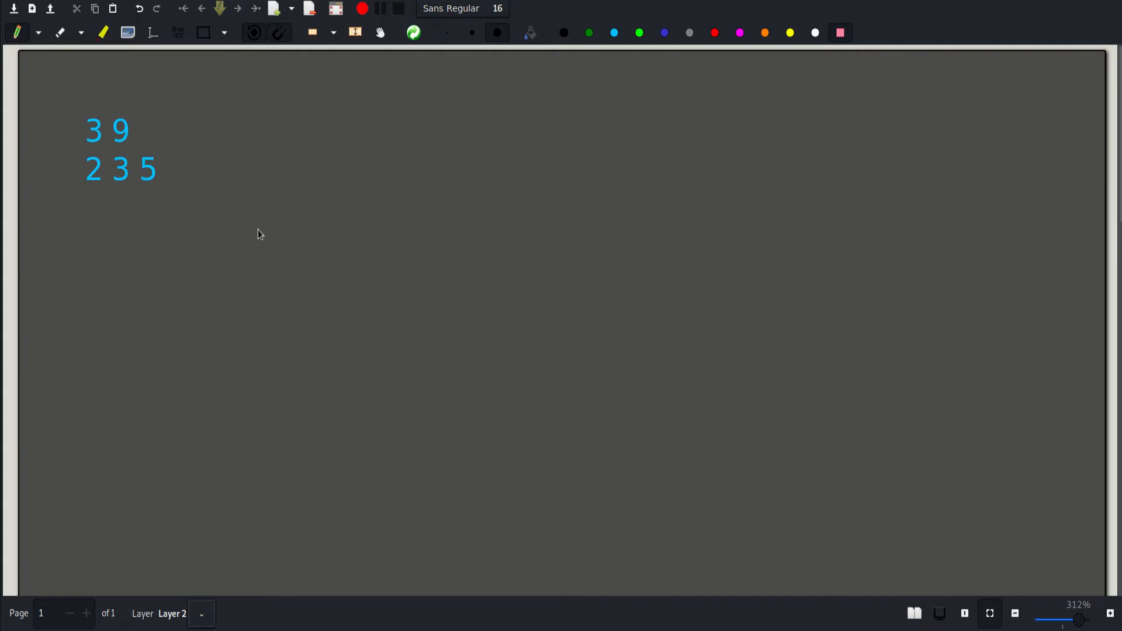
mouse_move(343, 226)
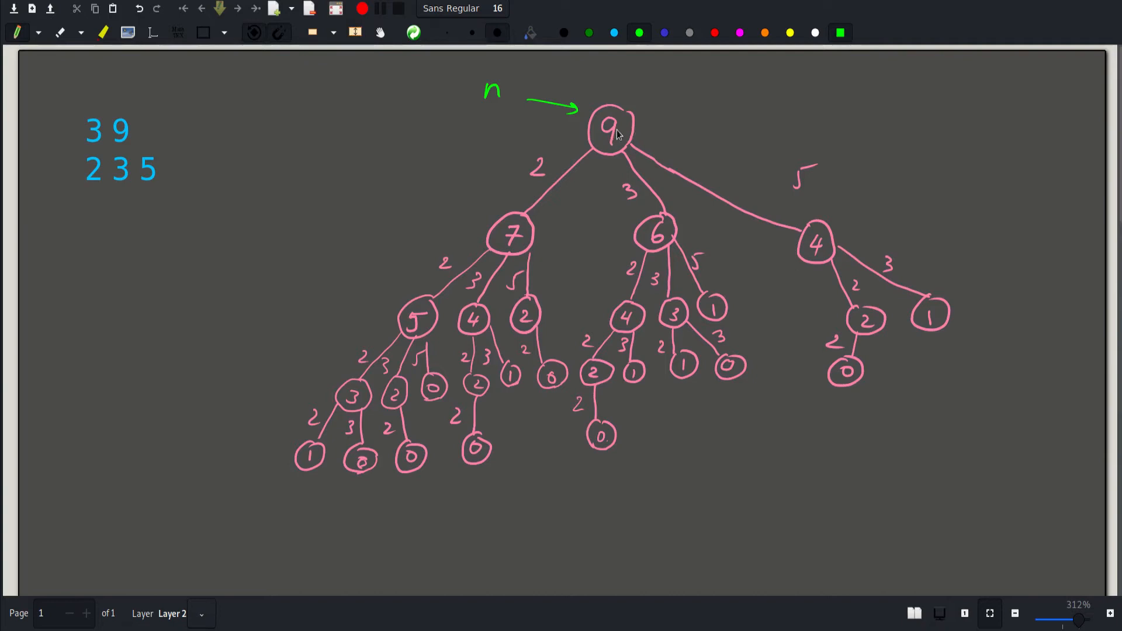
mouse_move(457, 166)
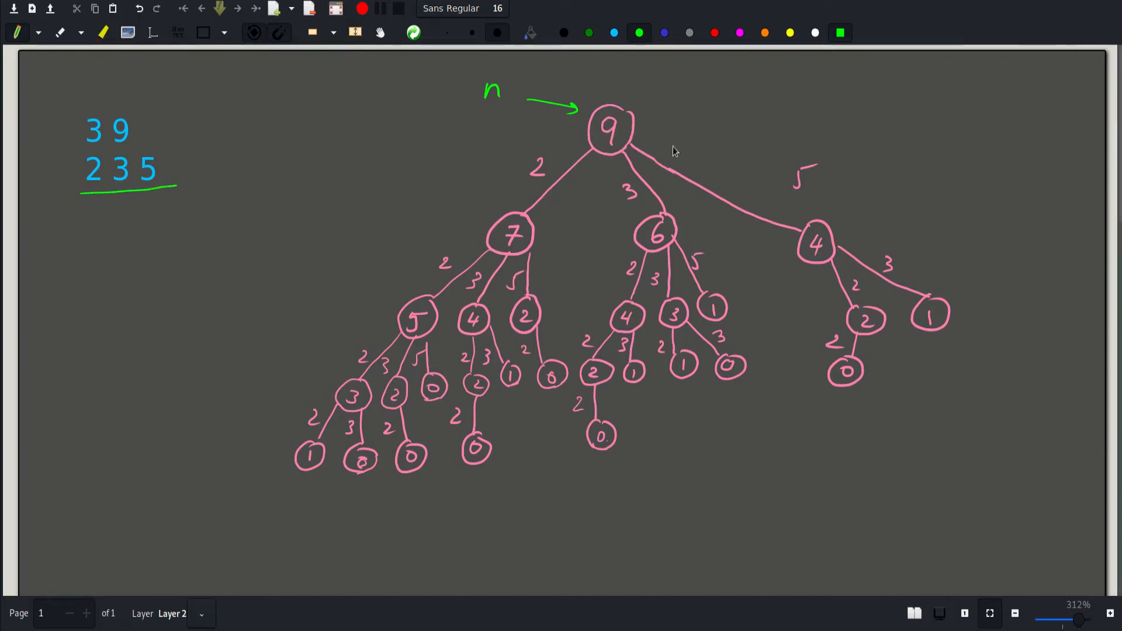
mouse_move(558, 207)
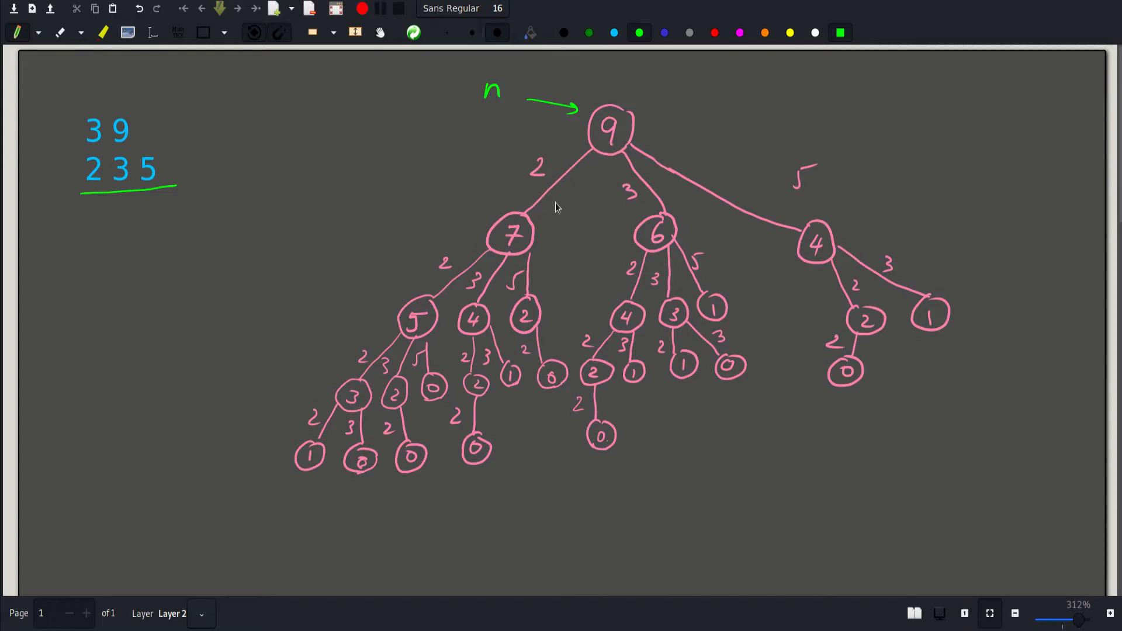
mouse_move(635, 127)
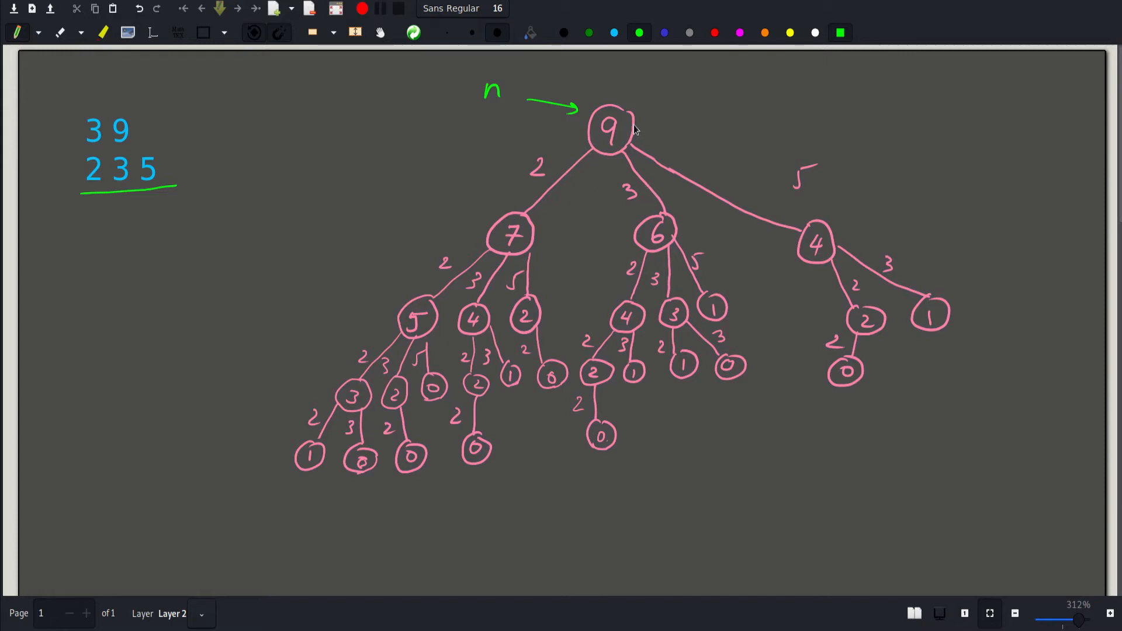
mouse_move(753, 221)
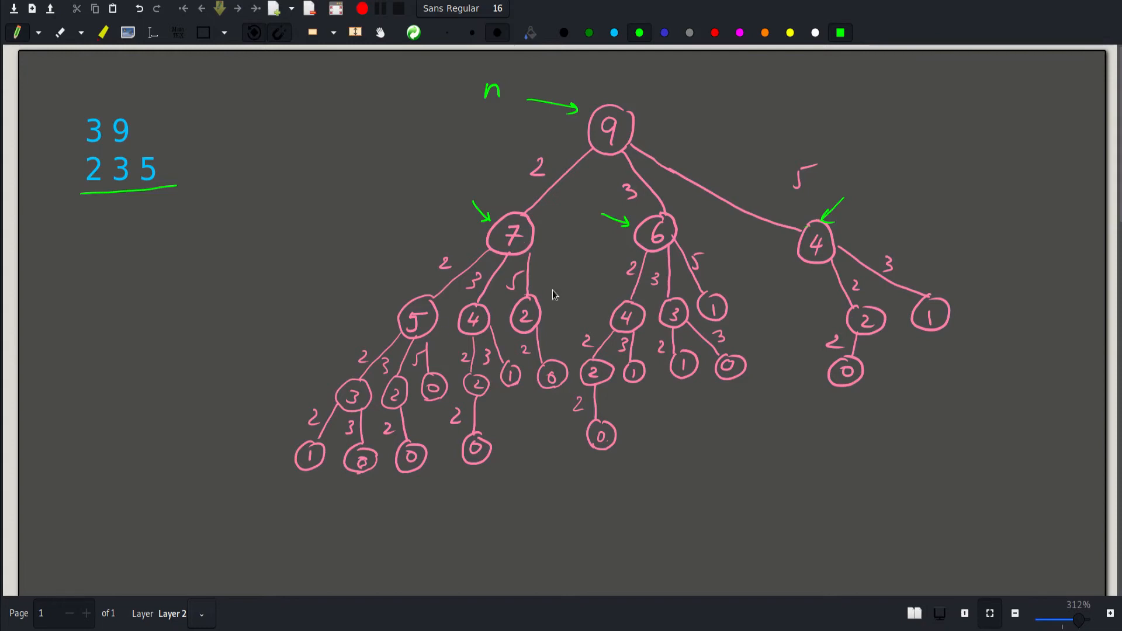
mouse_move(503, 301)
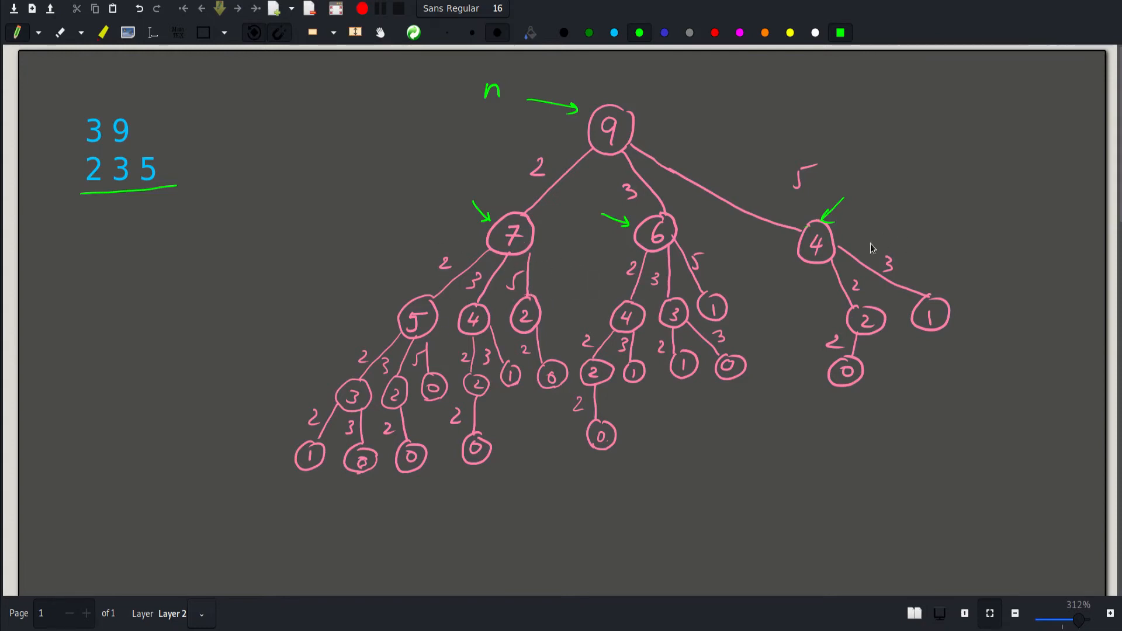
mouse_move(901, 277)
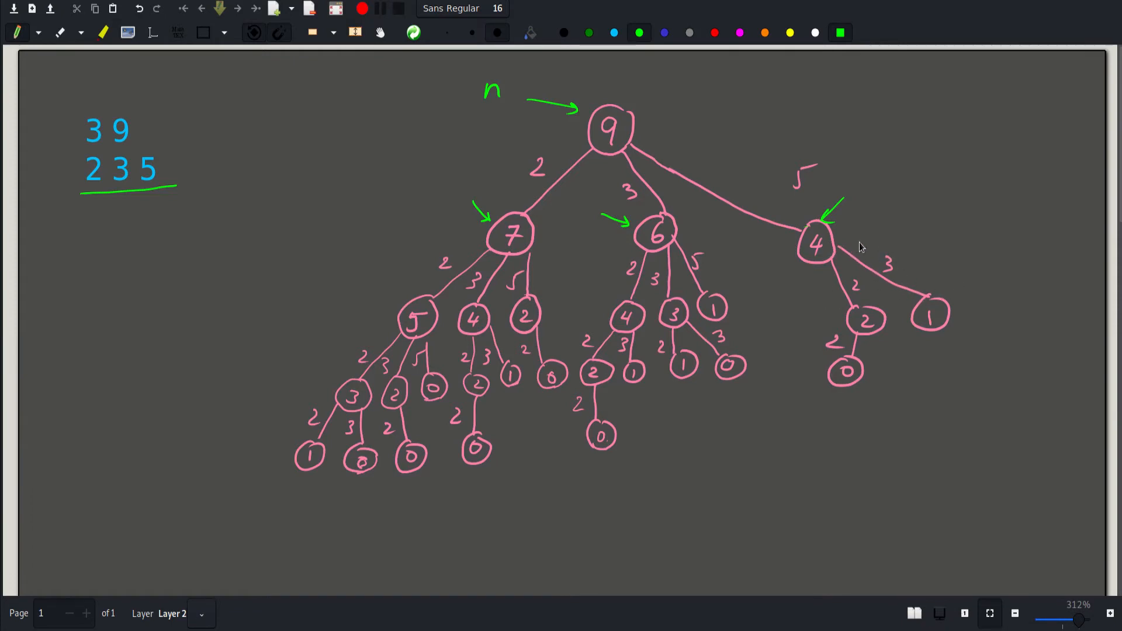
mouse_move(821, 256)
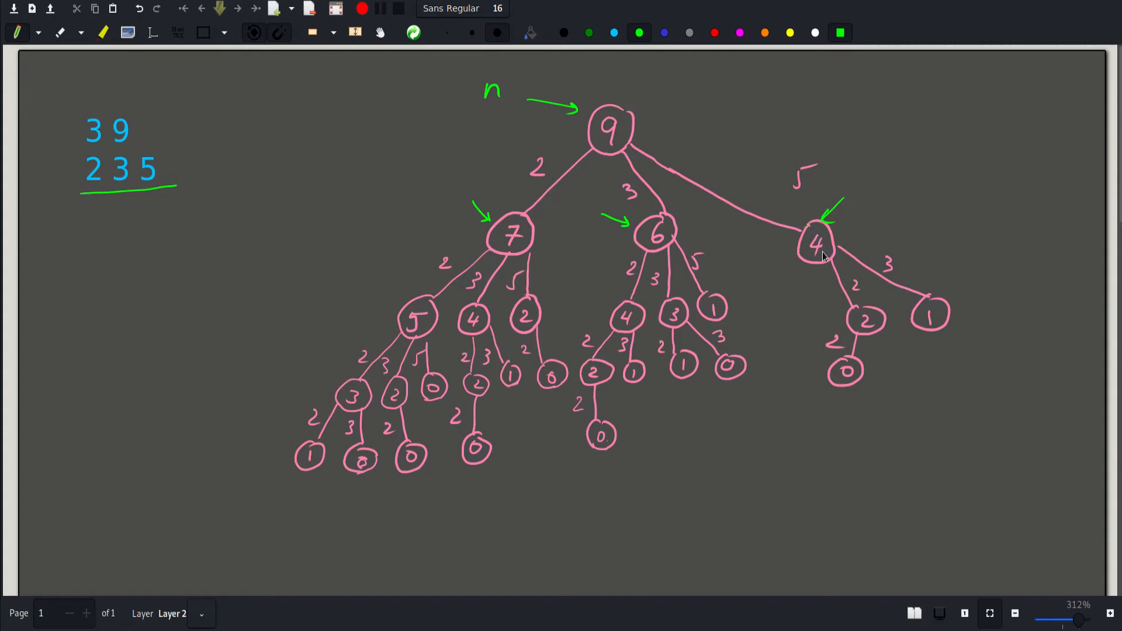
mouse_move(925, 307)
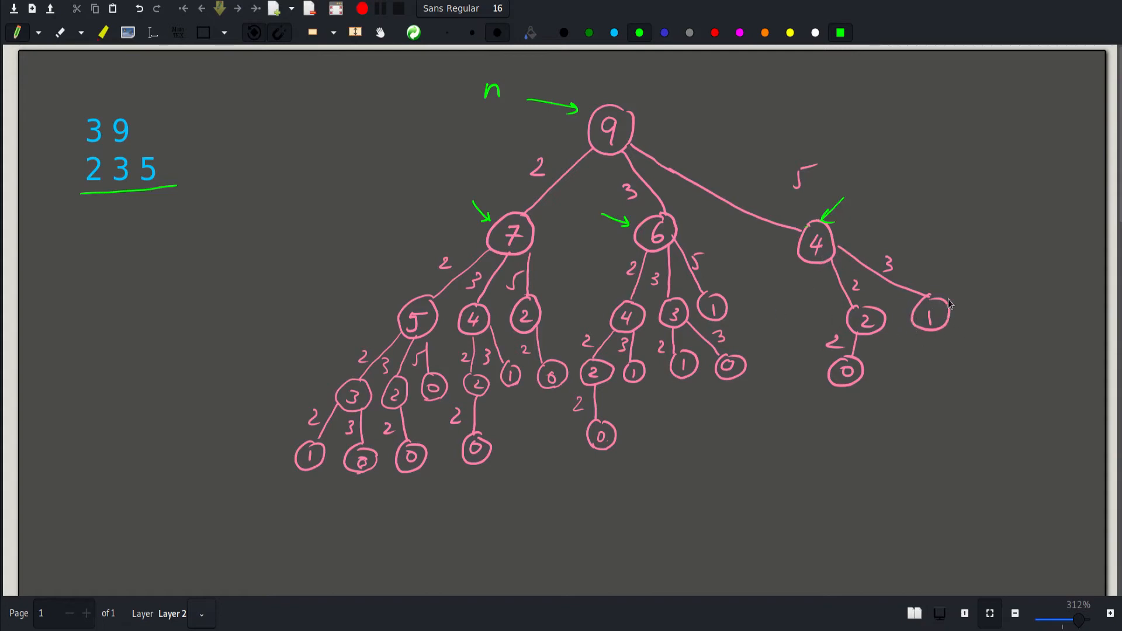
mouse_move(360, 222)
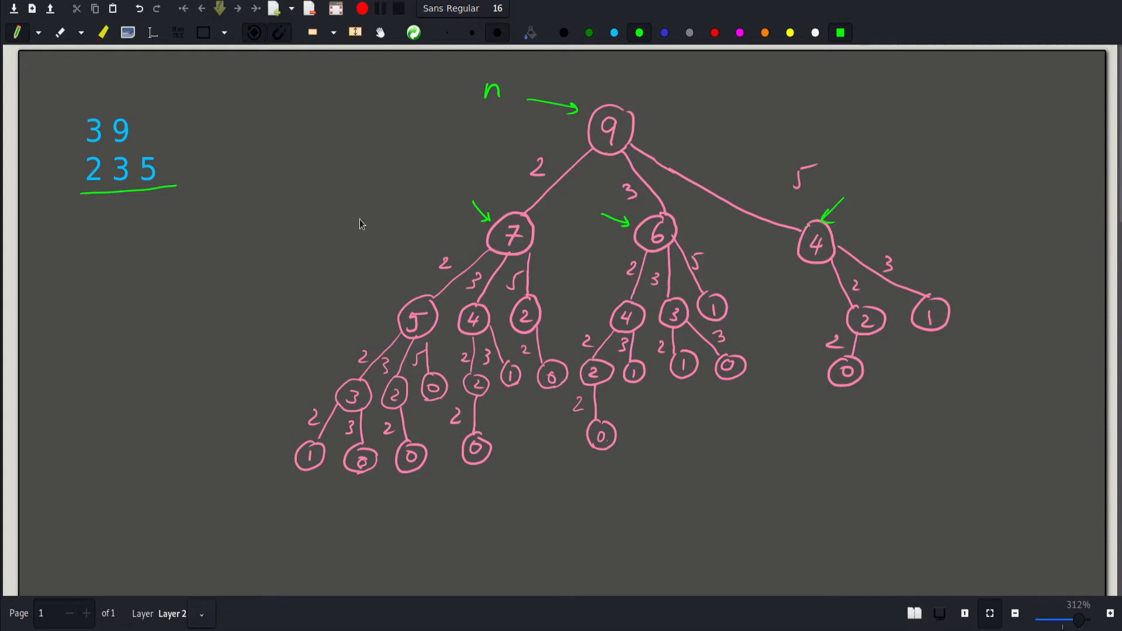
mouse_move(259, 222)
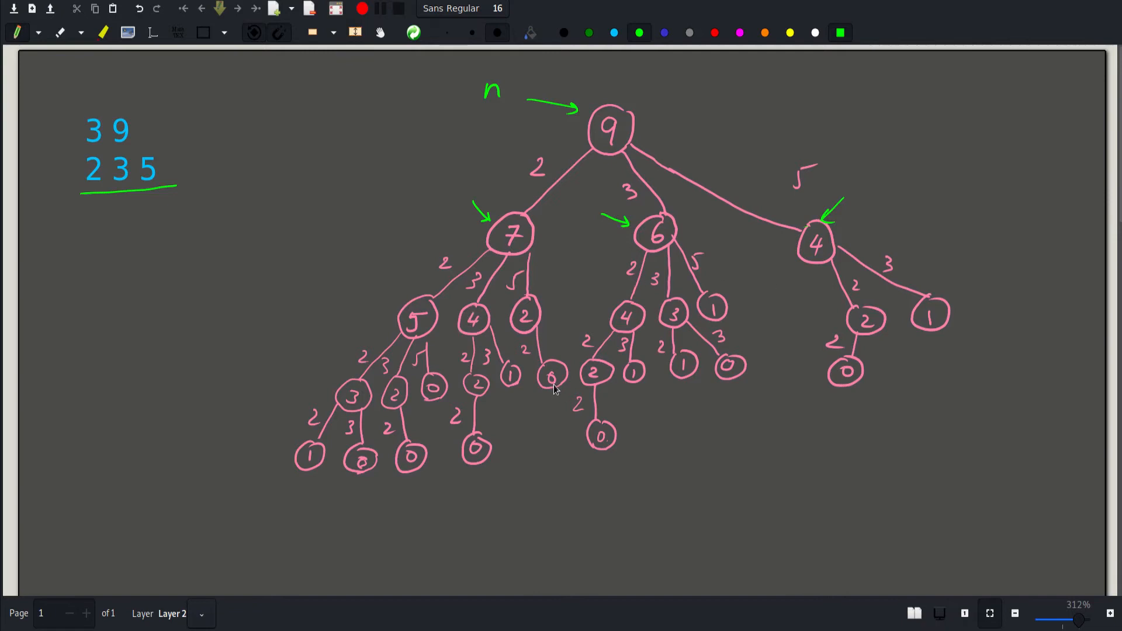
mouse_move(514, 381)
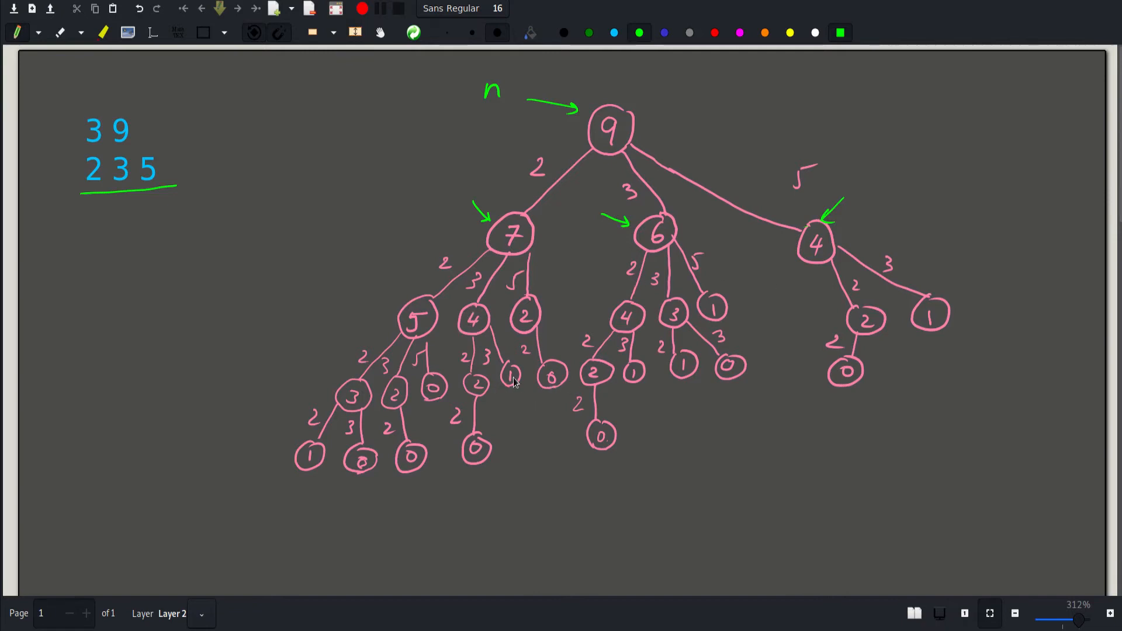
mouse_move(621, 401)
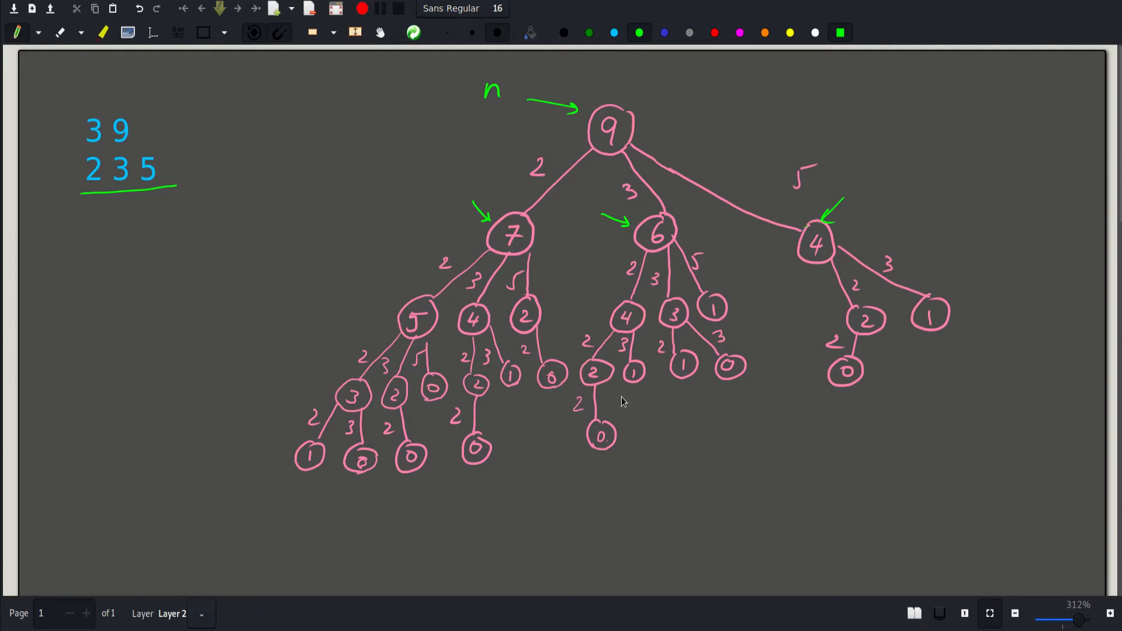
mouse_move(695, 242)
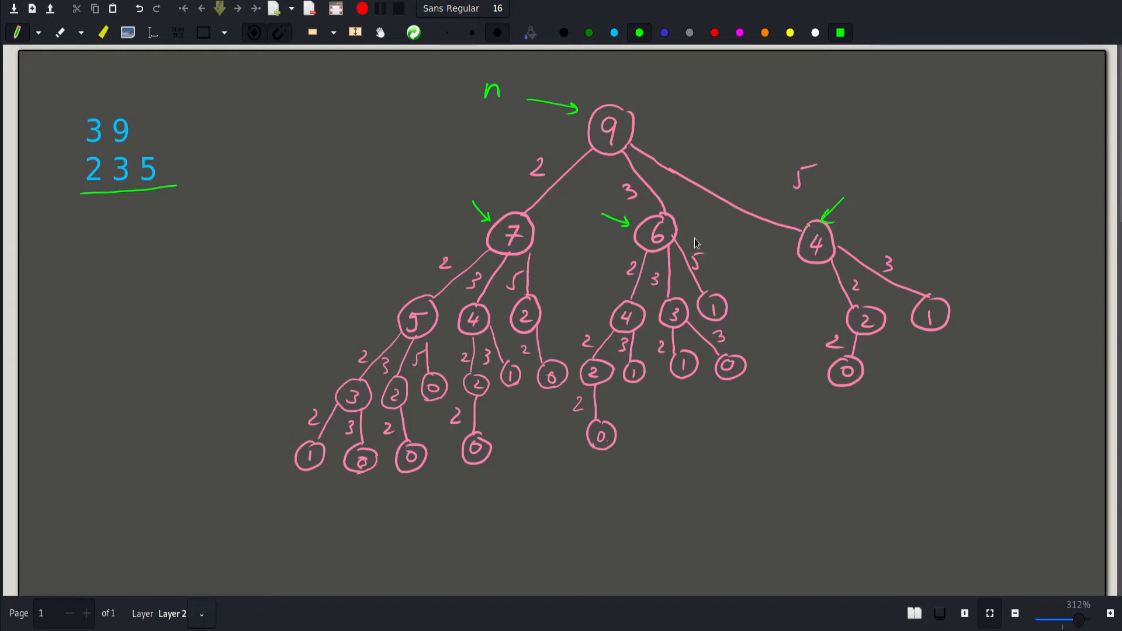
Step: Switch the Xournal++ drawing colour to orange
left_click(764, 32)
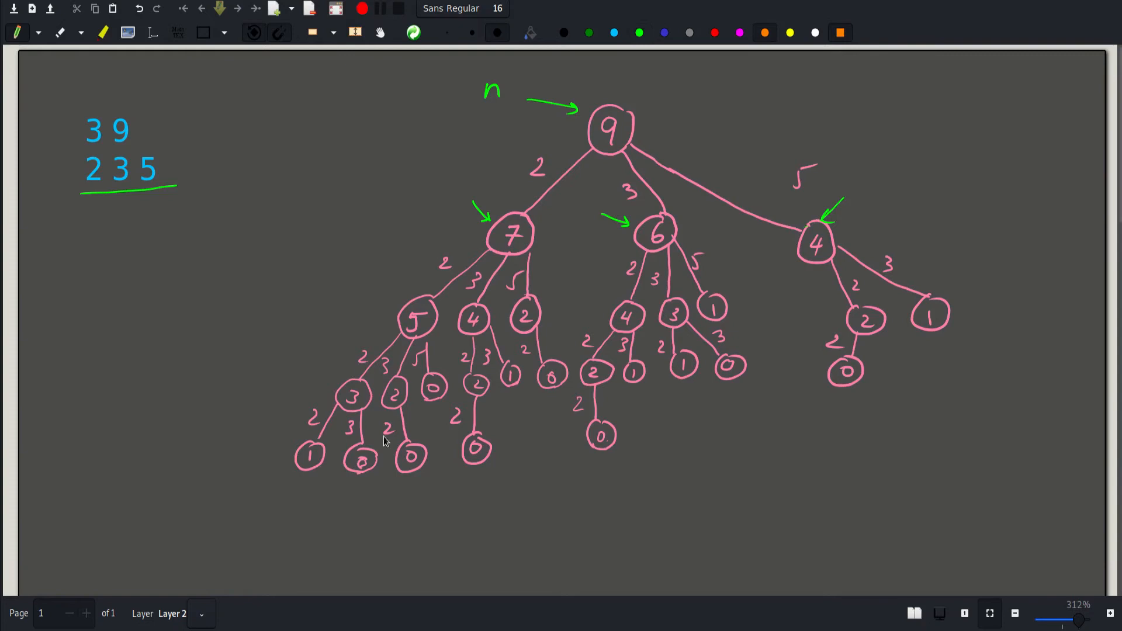
mouse_move(357, 487)
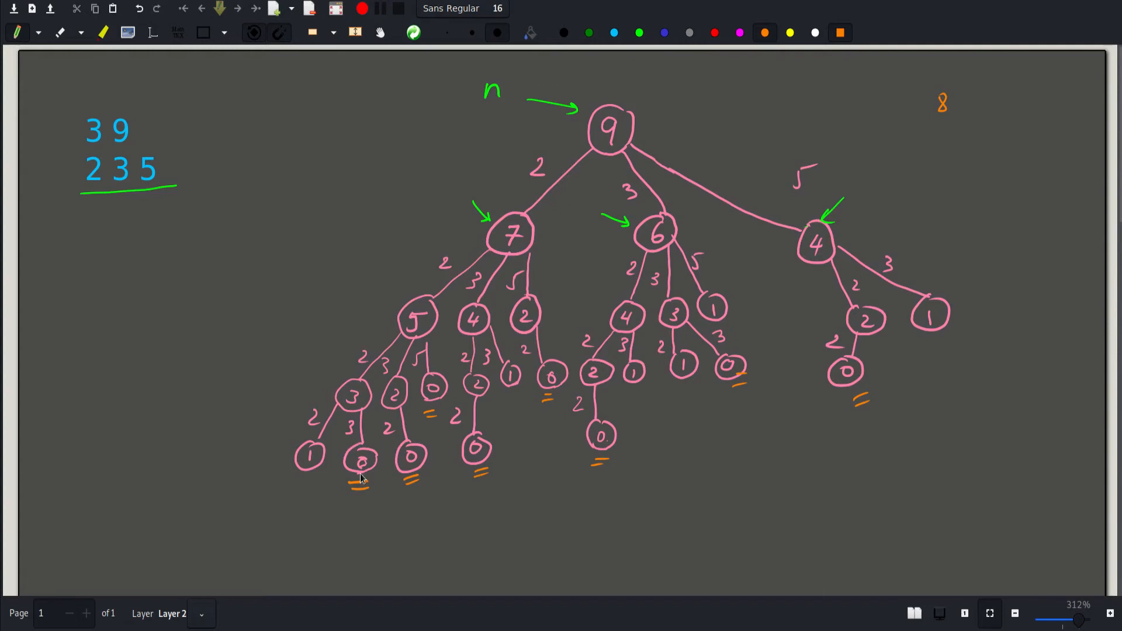
mouse_move(608, 118)
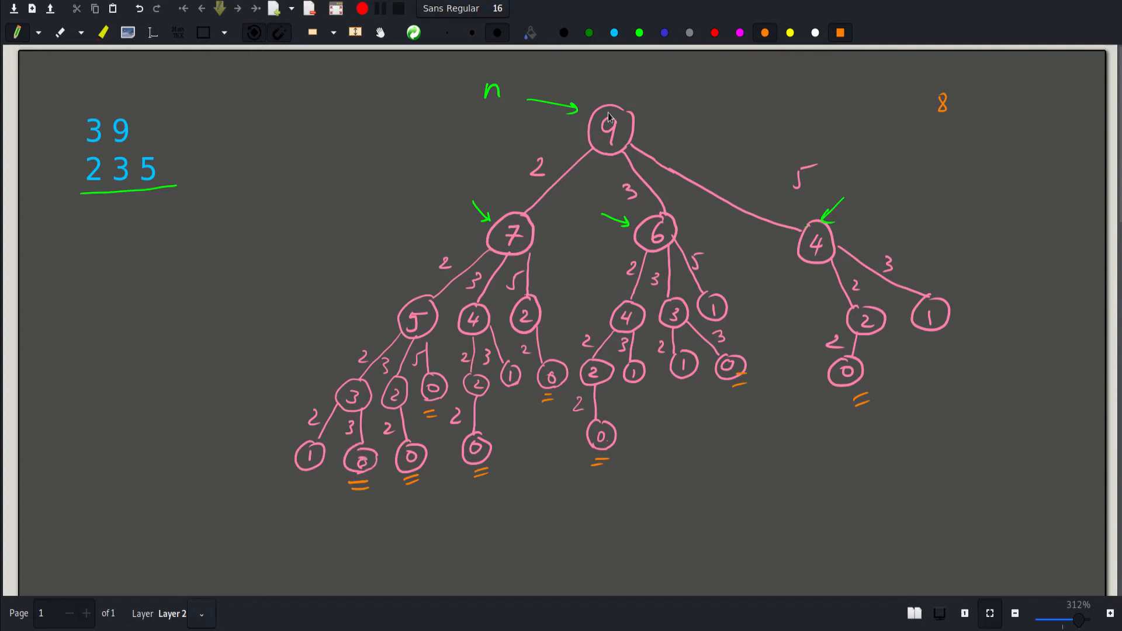
mouse_move(577, 159)
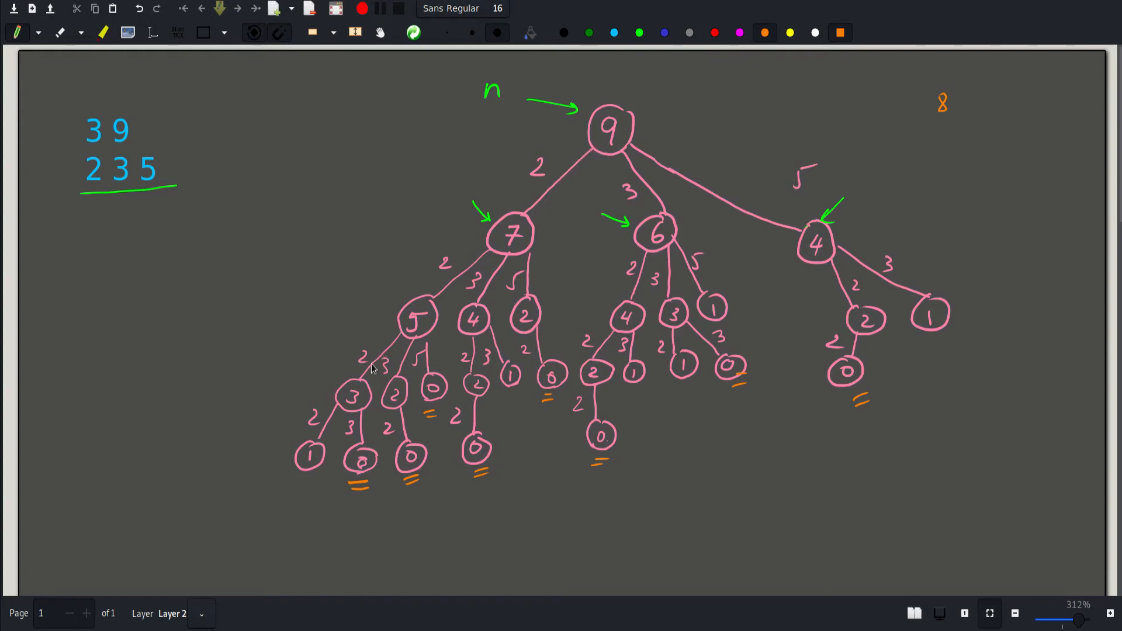
mouse_move(613, 155)
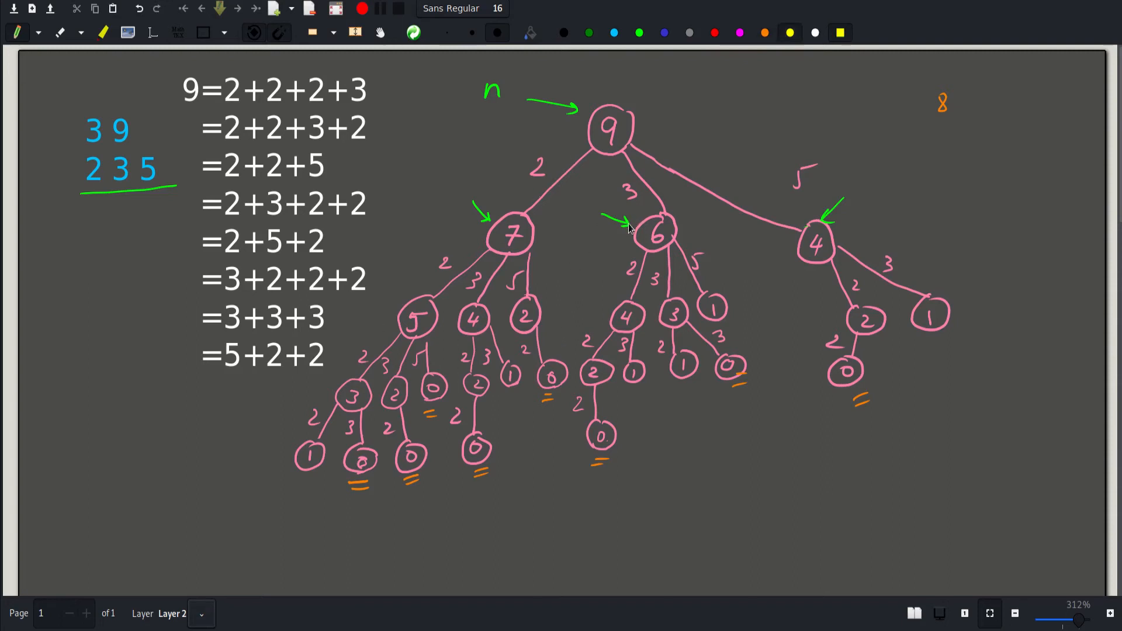
mouse_move(660, 201)
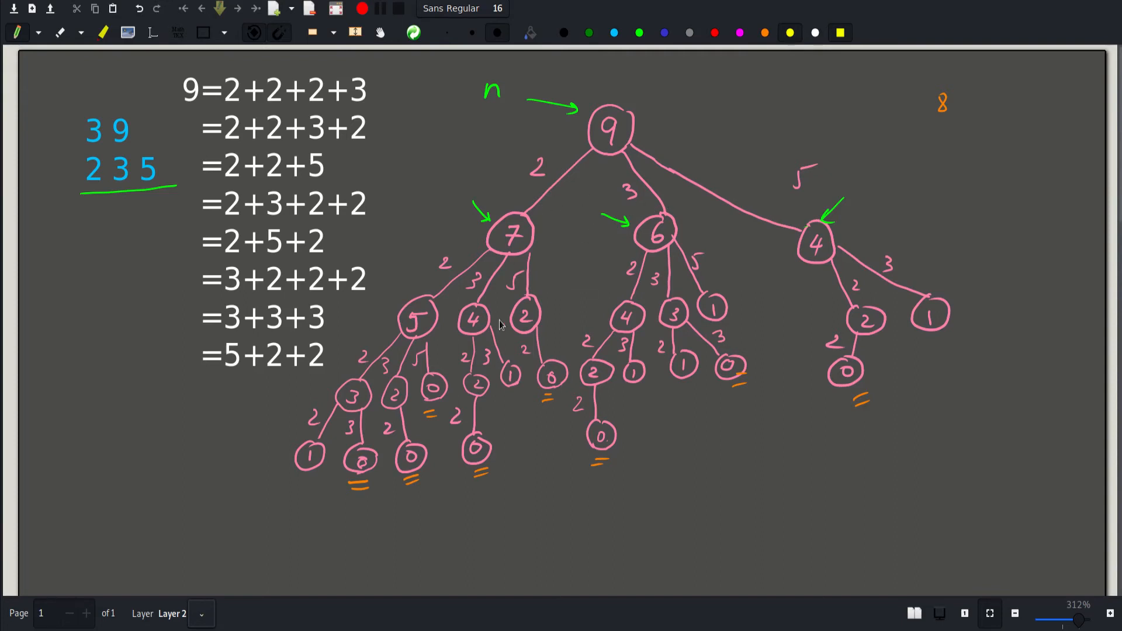
mouse_move(558, 305)
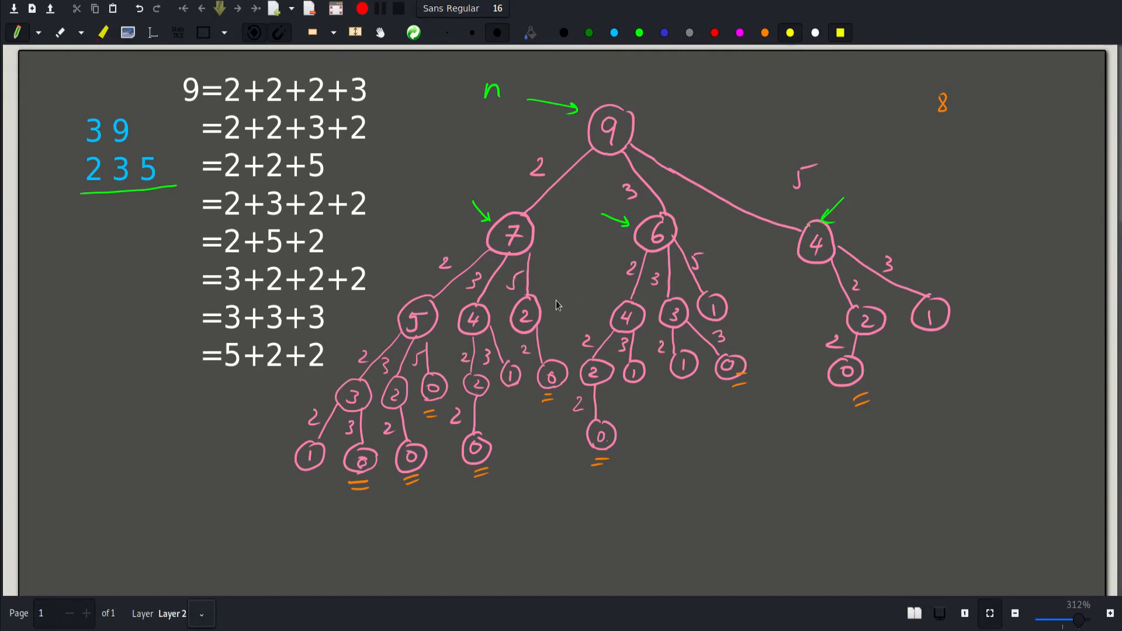
mouse_move(531, 288)
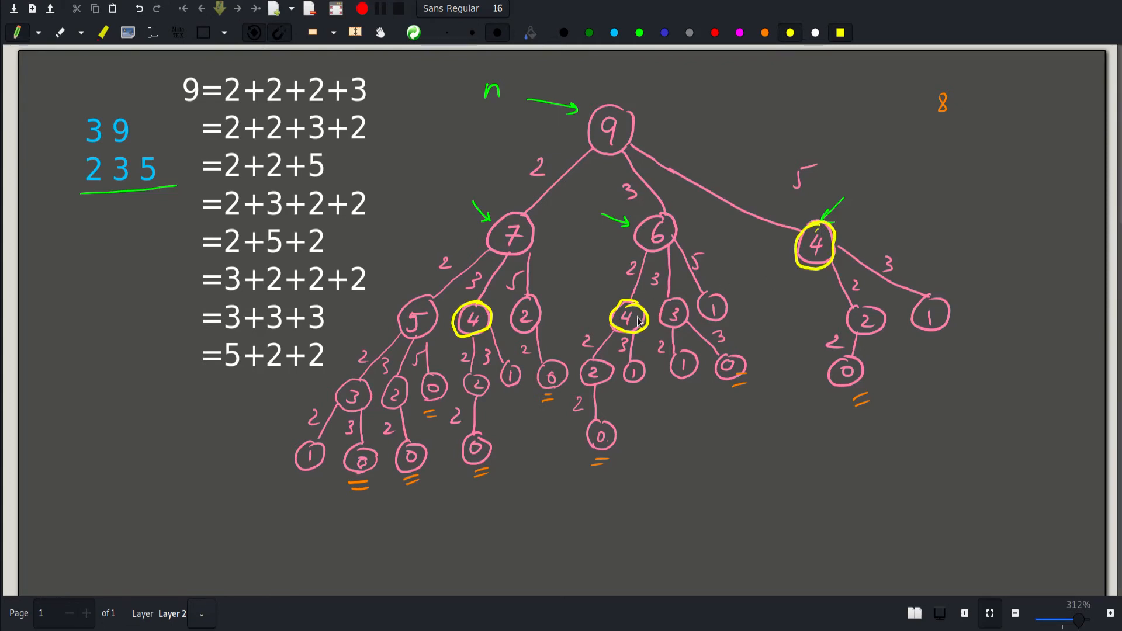
mouse_move(669, 254)
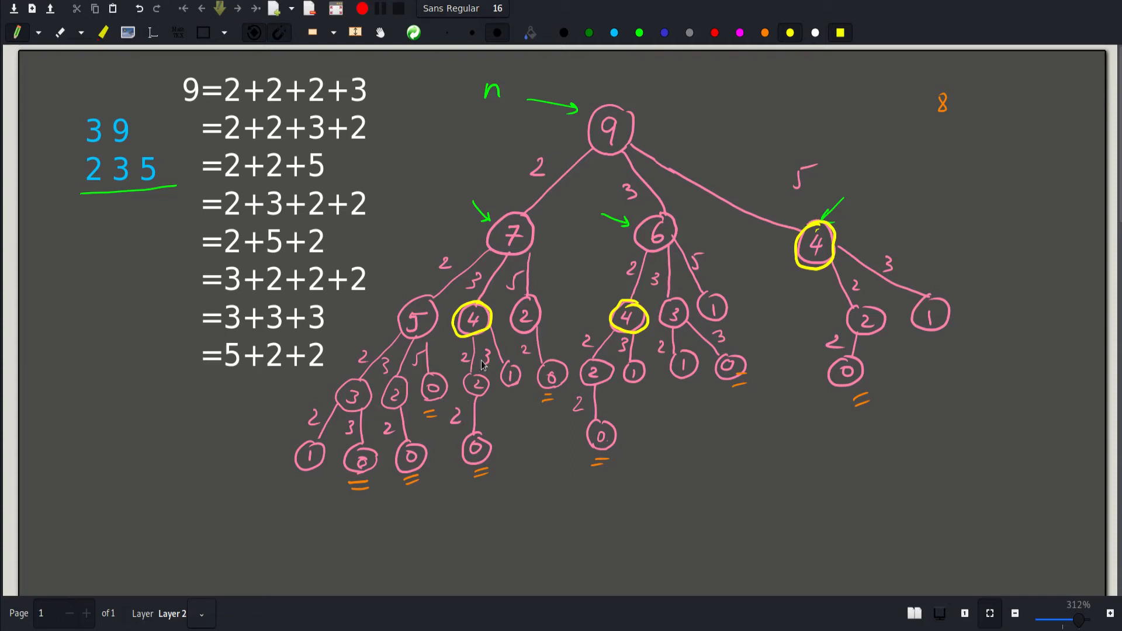
mouse_move(526, 343)
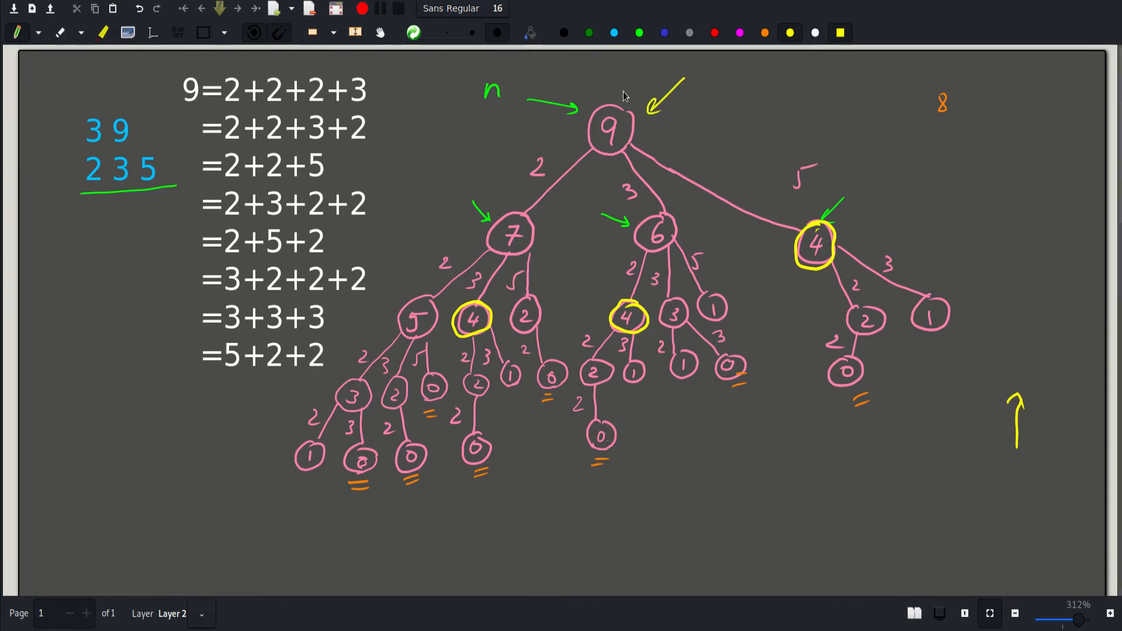
mouse_move(600, 114)
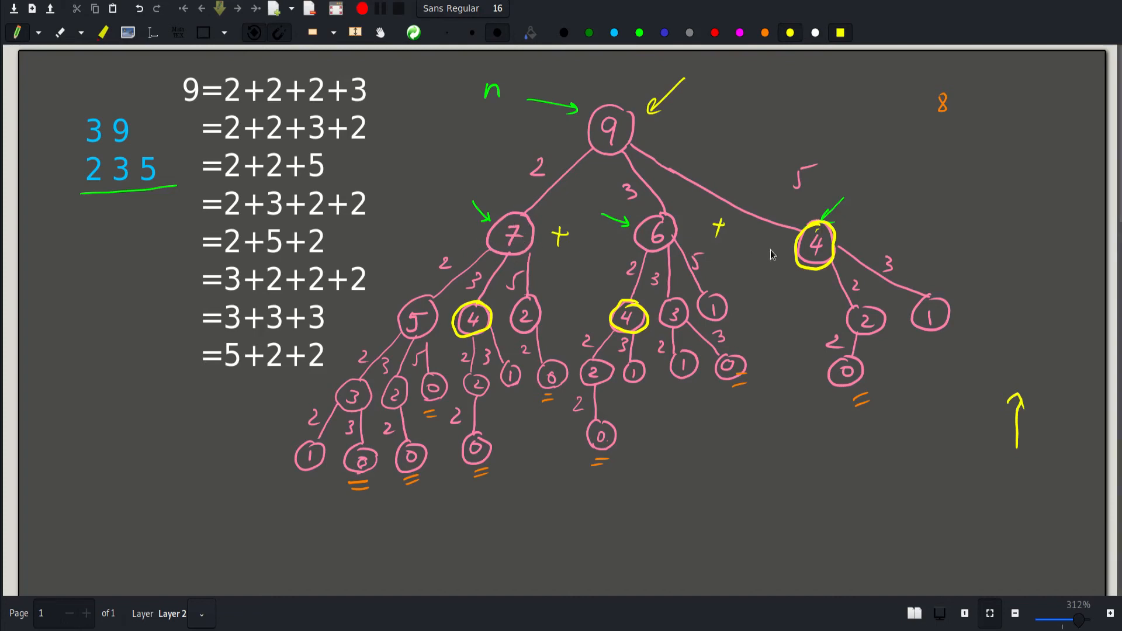
mouse_move(809, 226)
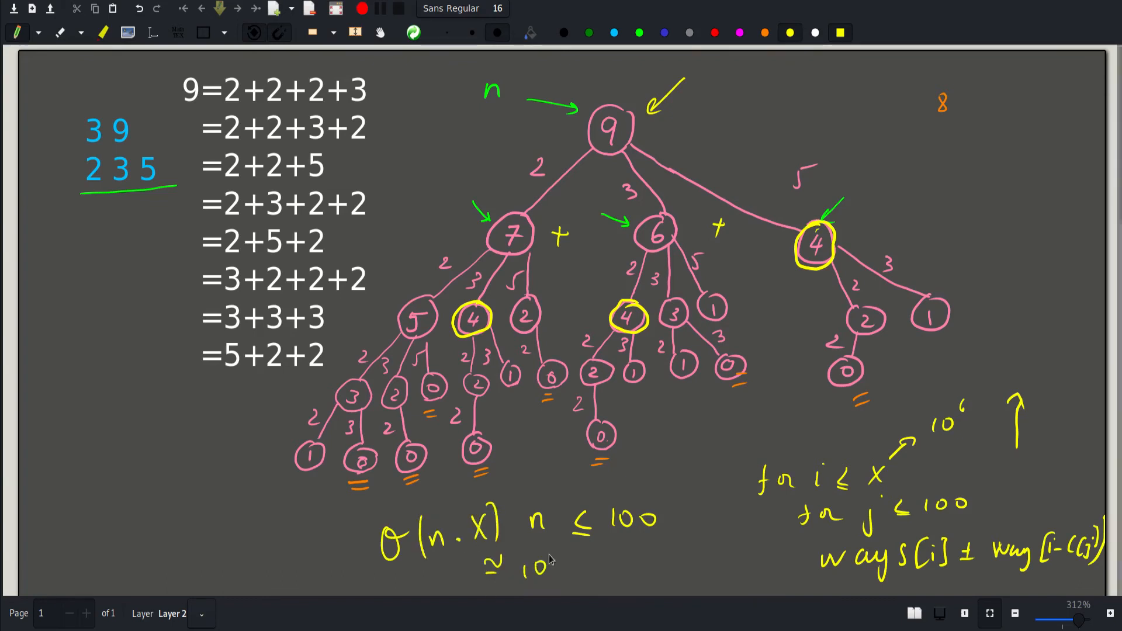
Step: Complete the ≈10^8 estimate beneath the O(n·X) bound
left_click(547, 547)
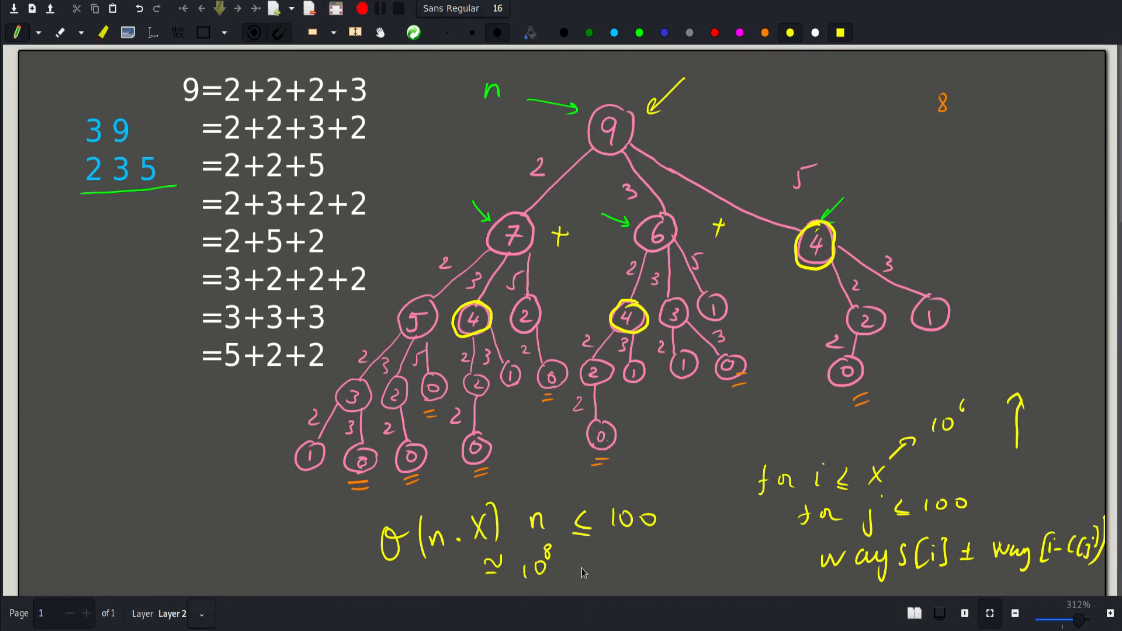
mouse_move(597, 559)
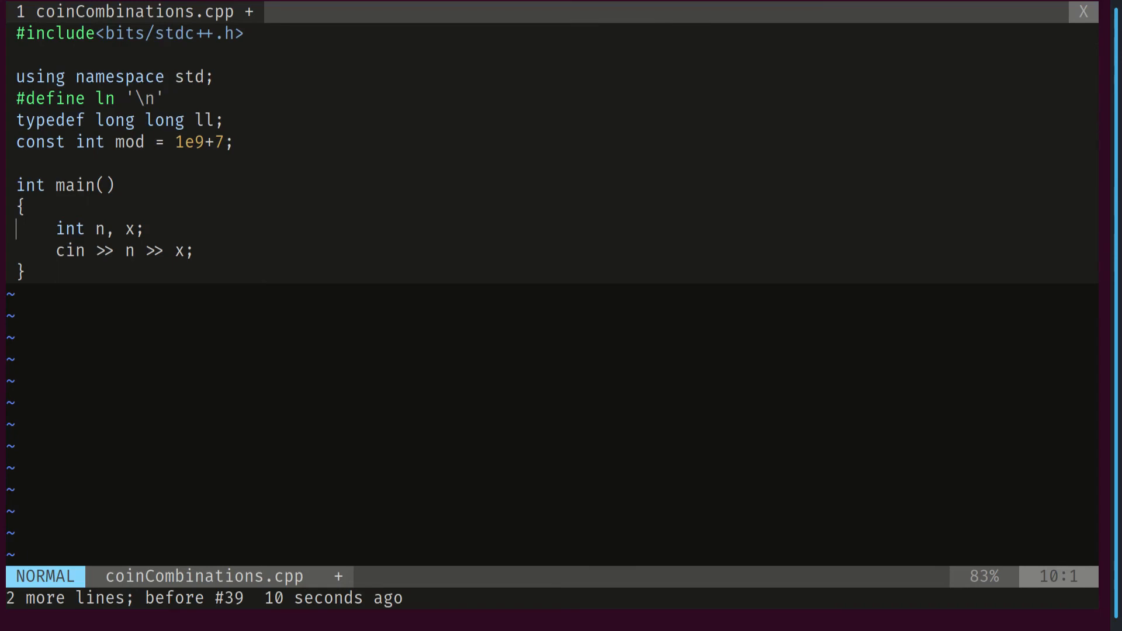
Step: Declare vector<int> coins(n) and vector<ll> numberOfCombinations(x+1,0), then start a new line
type("vector<int> coins(n);")
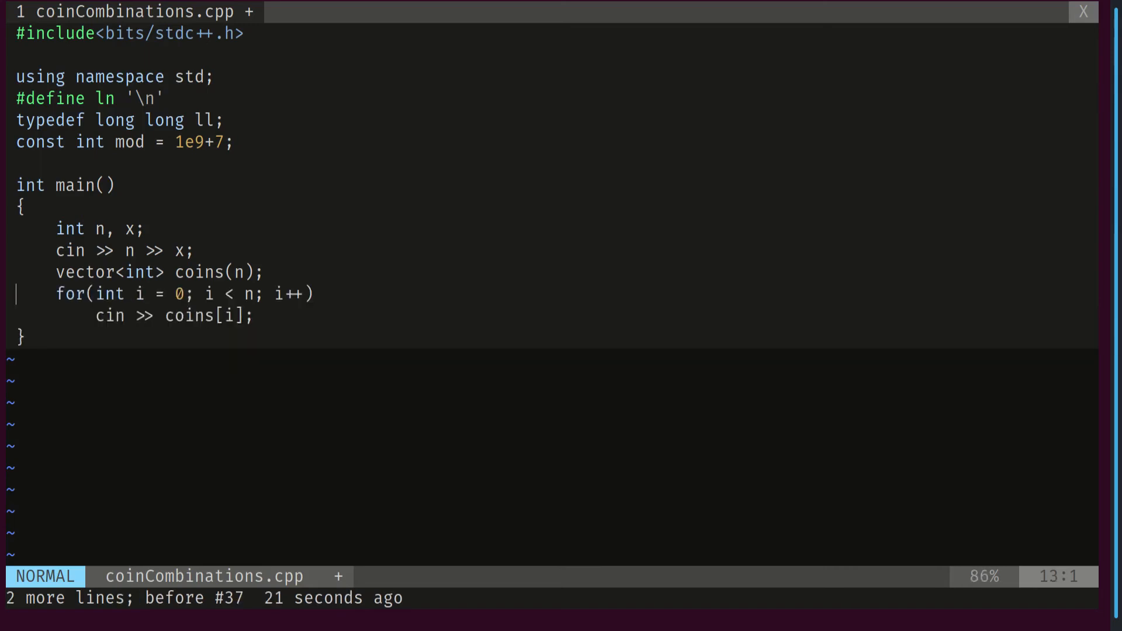
type("vector<ll> numberOfCombinations(x+1,0);")
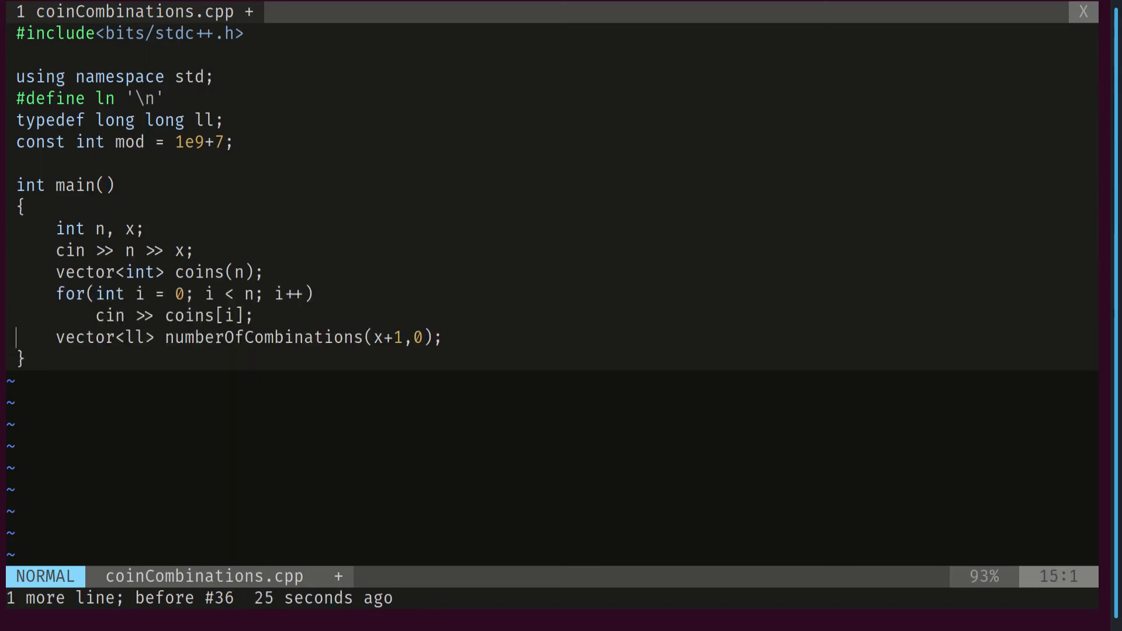
key("l")
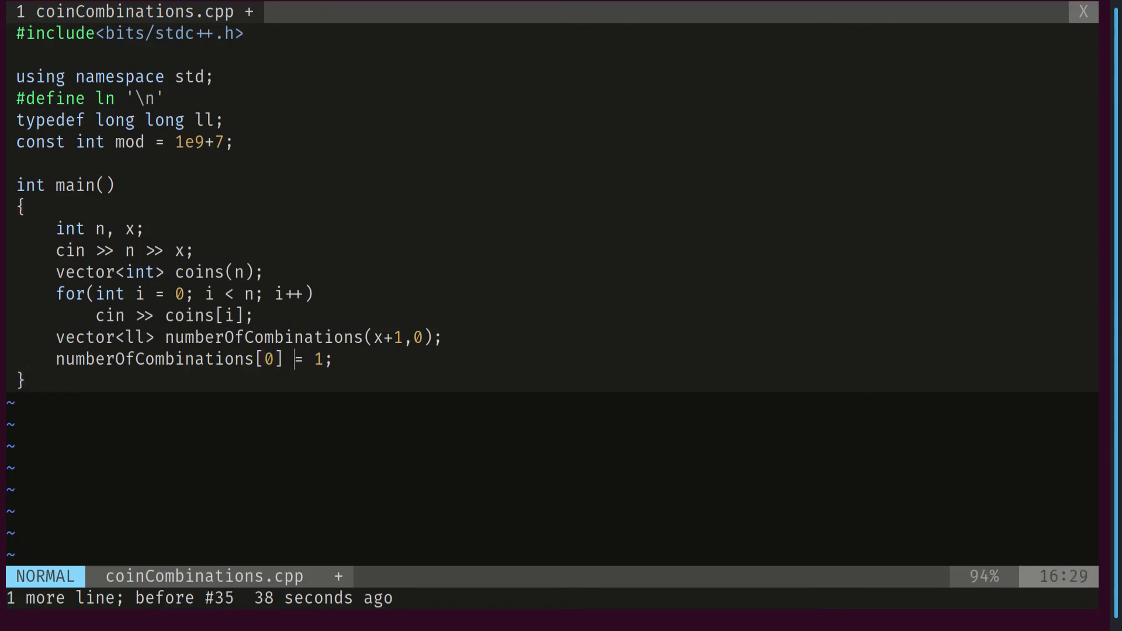
Step: Add the value loop from 1 to x and the value - coins[j] >= 0 check
type("for(int value = 1; value <= x; value++)")
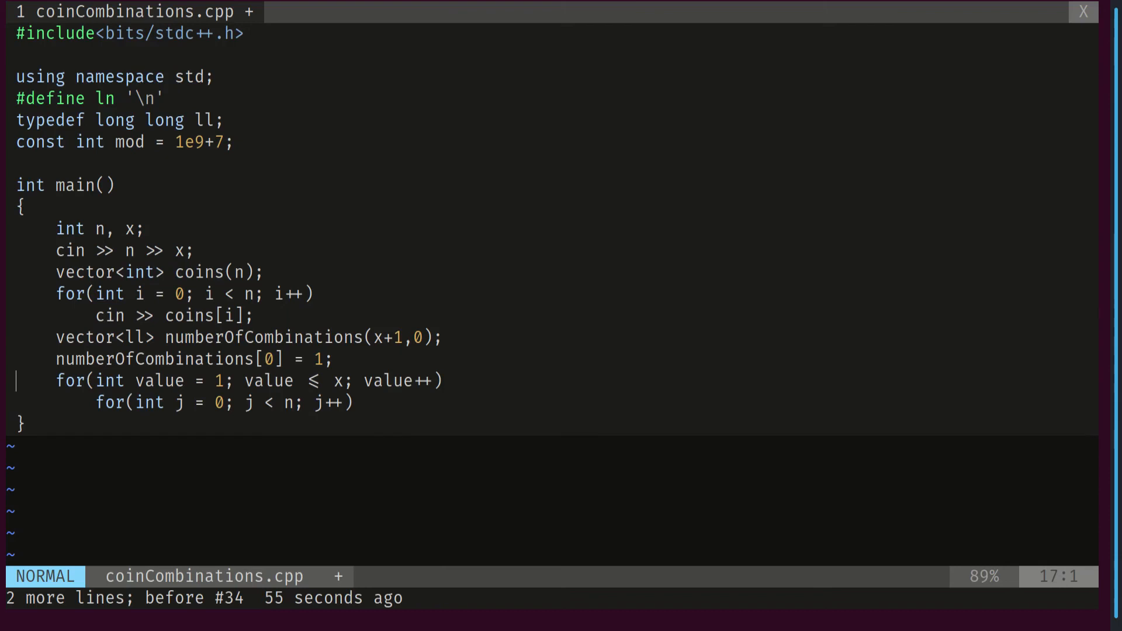
key("l")
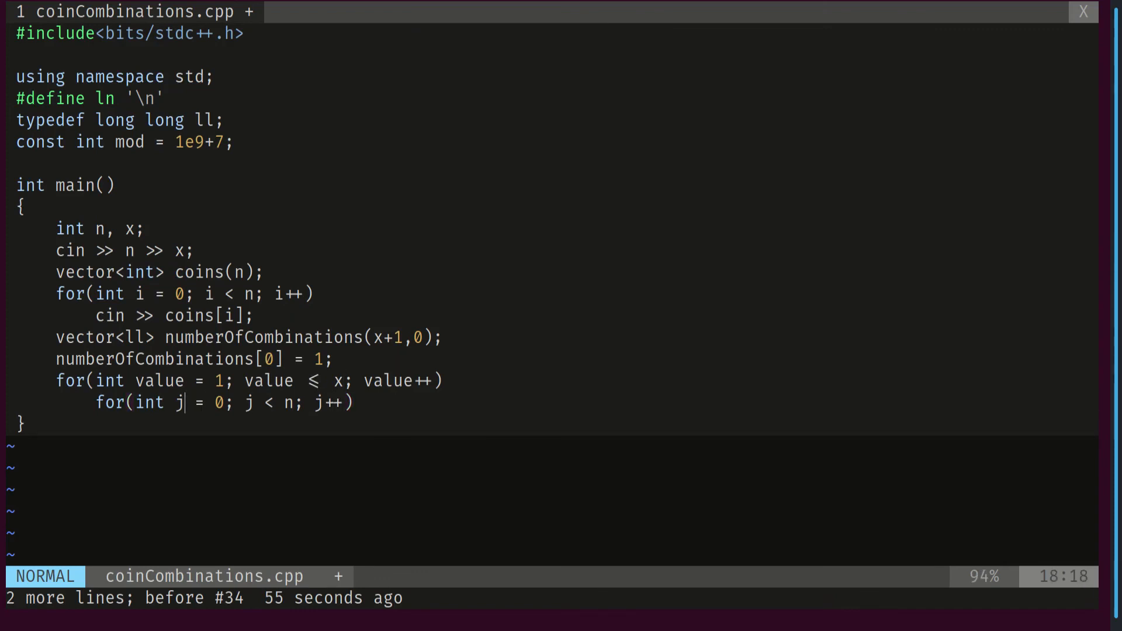
type("if (value - coins[j] >= 0)")
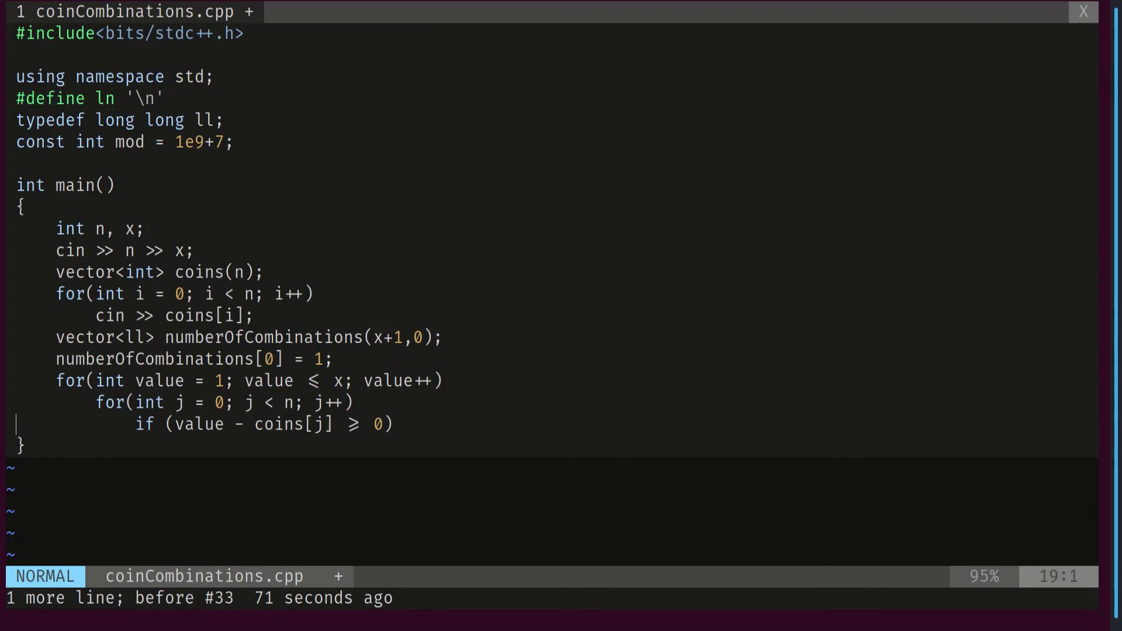
key("End")
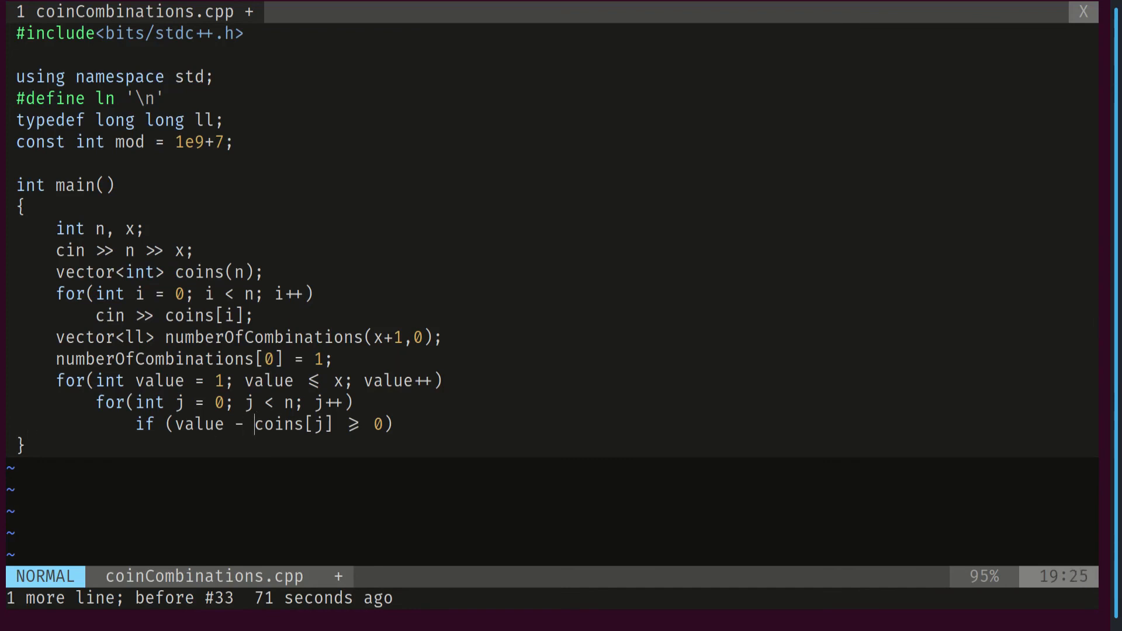
Step: Write the modulo update line under the check and the line printing numberOfCombinations[x]
key("l")
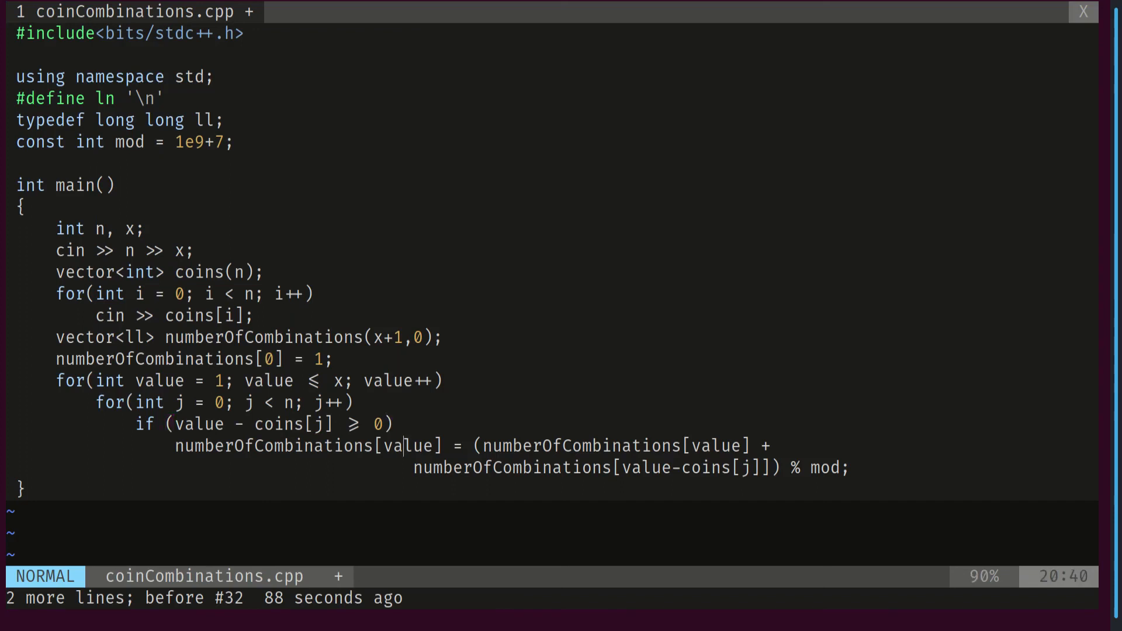
key("h")
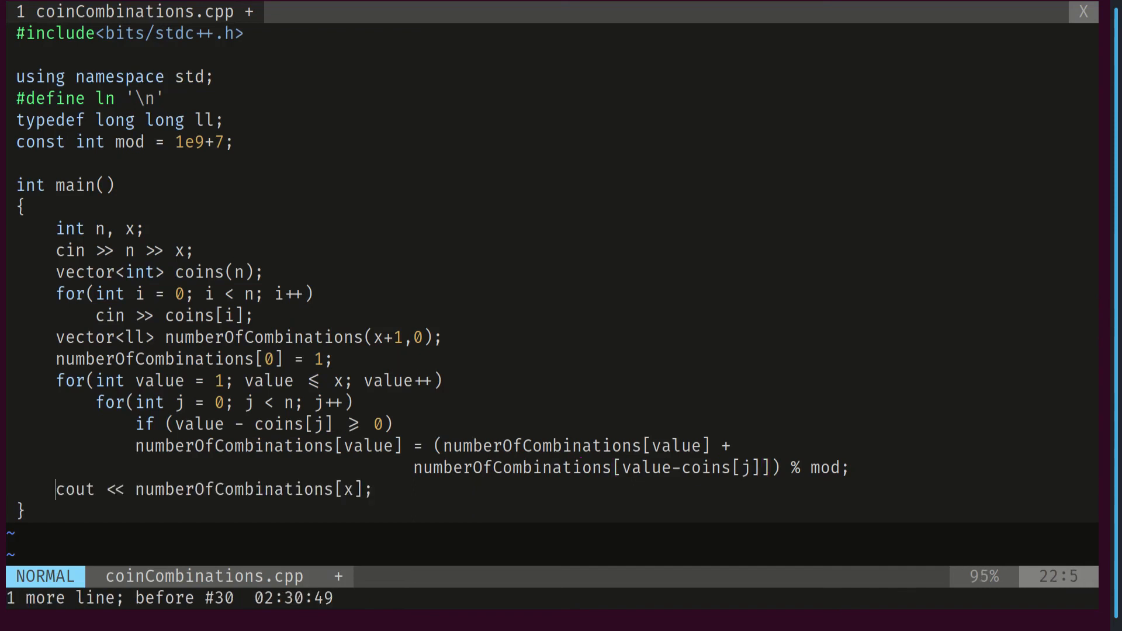
key("l")
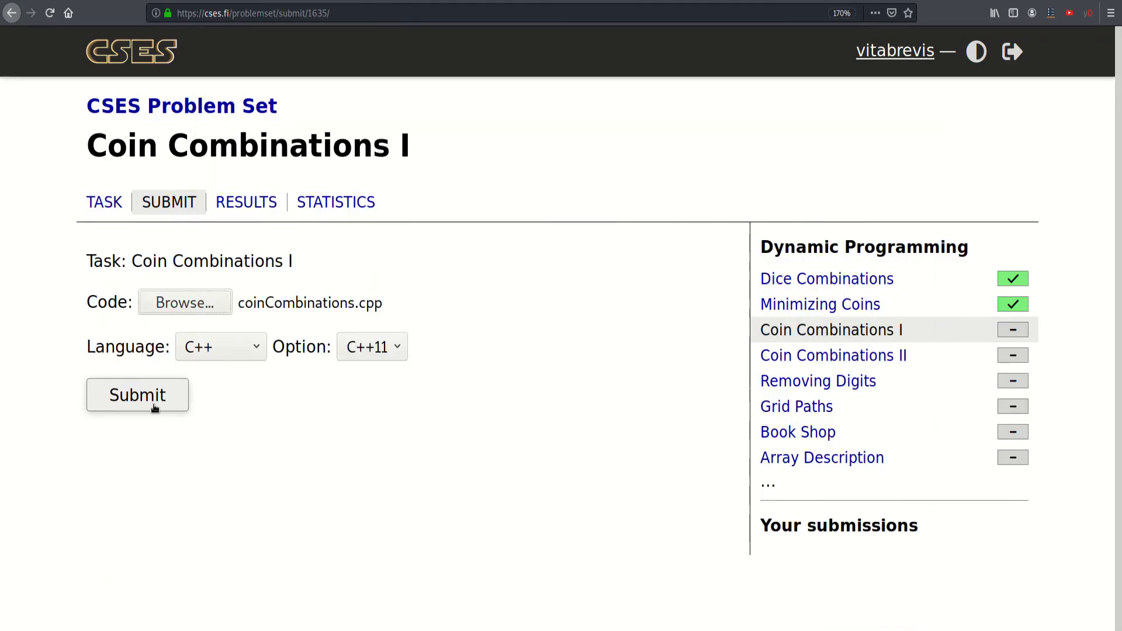
Step: Submit coinCombinations.cpp to CSES for grading
left_click(136, 395)
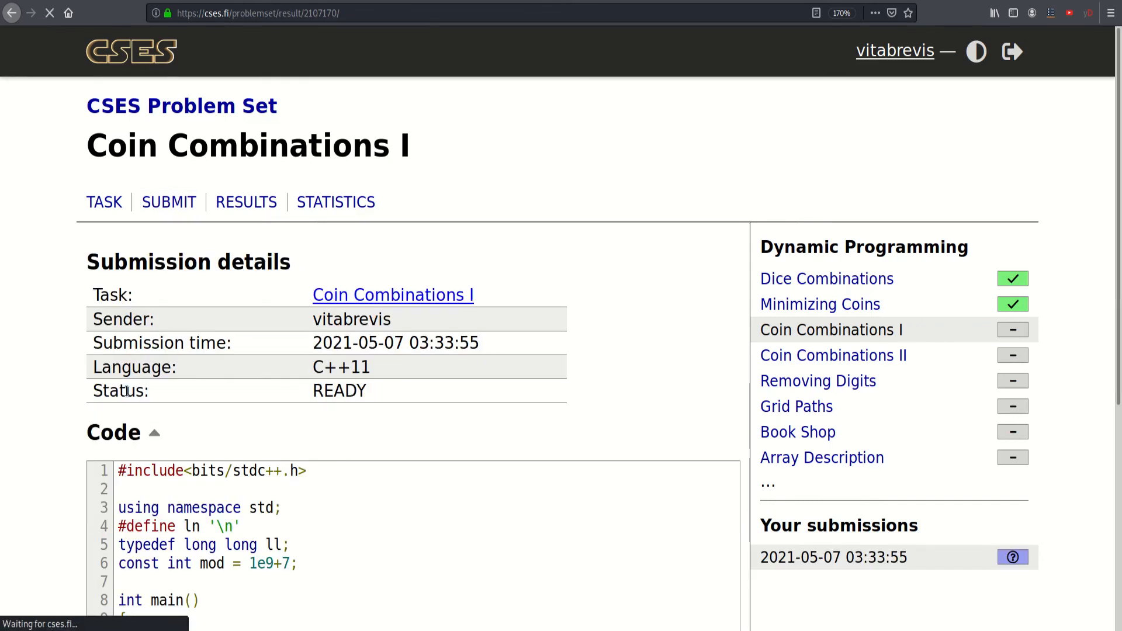